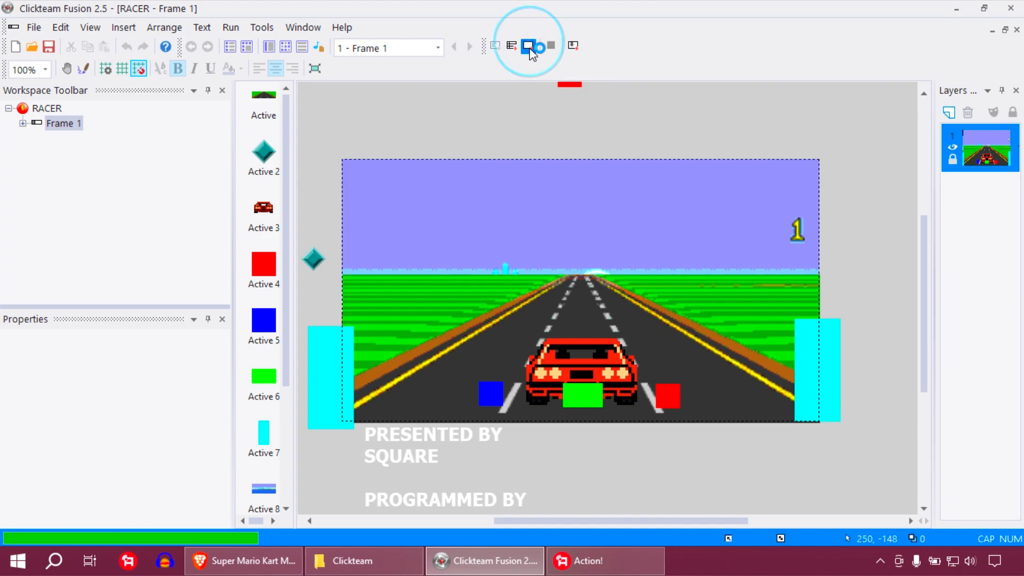
# Step: Test-run the RACER frame, then bring the red car's sprite into the image editor
pyautogui.click(528, 46)
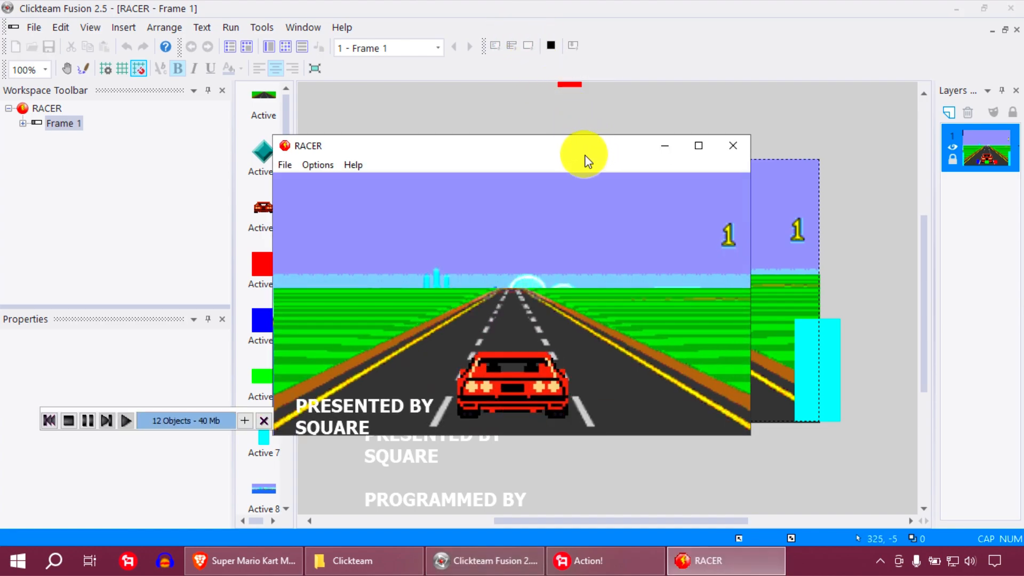
pyautogui.click(698, 145)
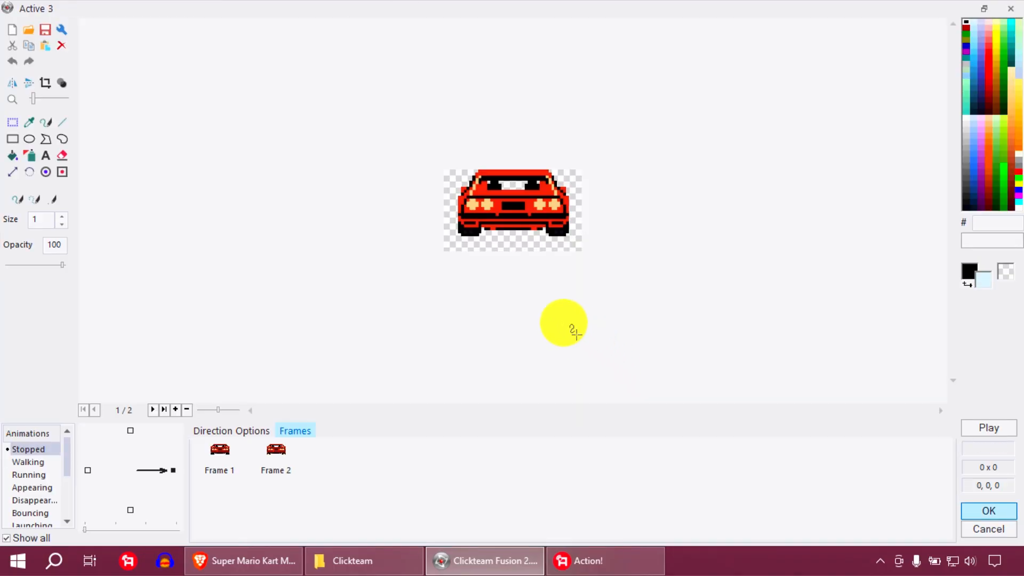
# Step: Browse the car's Crouch down and Stand up turning animations, then cancel out of the editor
pyautogui.click(28, 462)
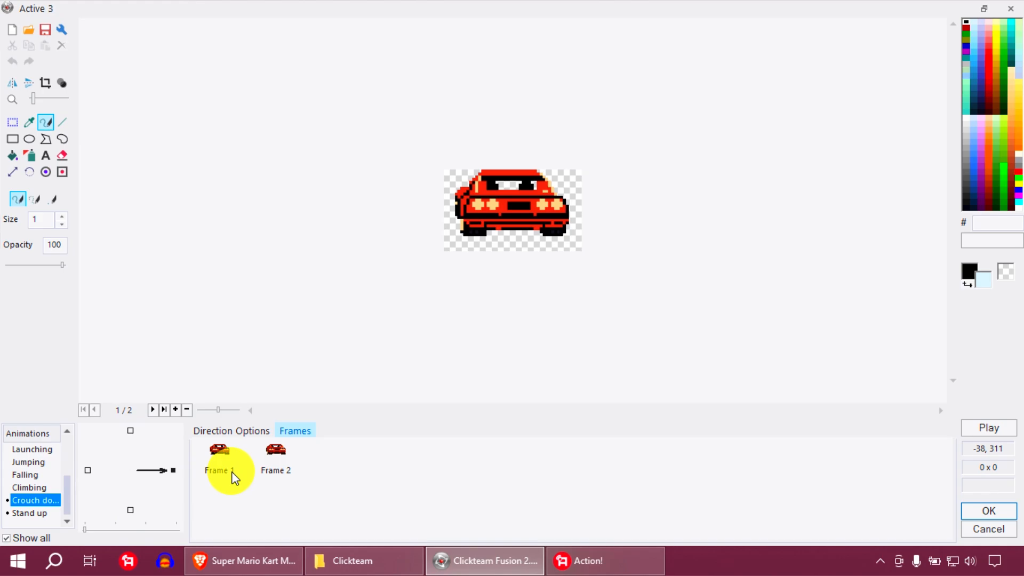
pyautogui.click(29, 513)
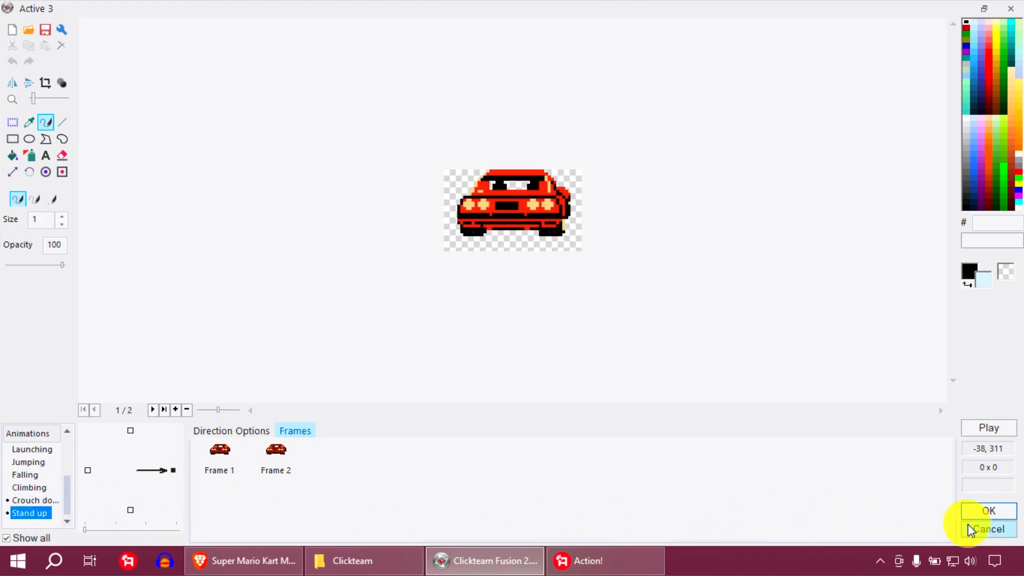
pyautogui.click(987, 511)
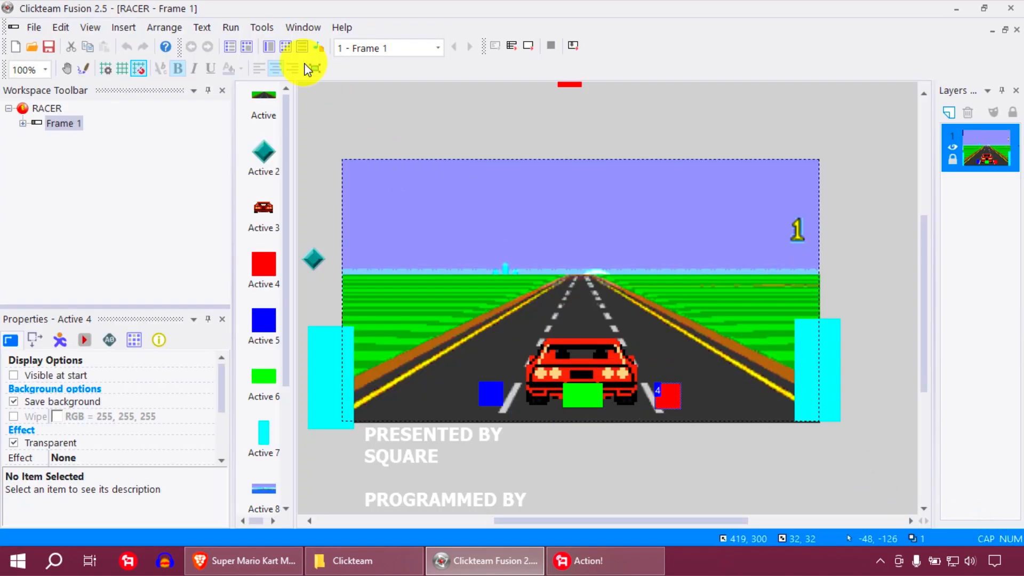
pyautogui.click(302, 45)
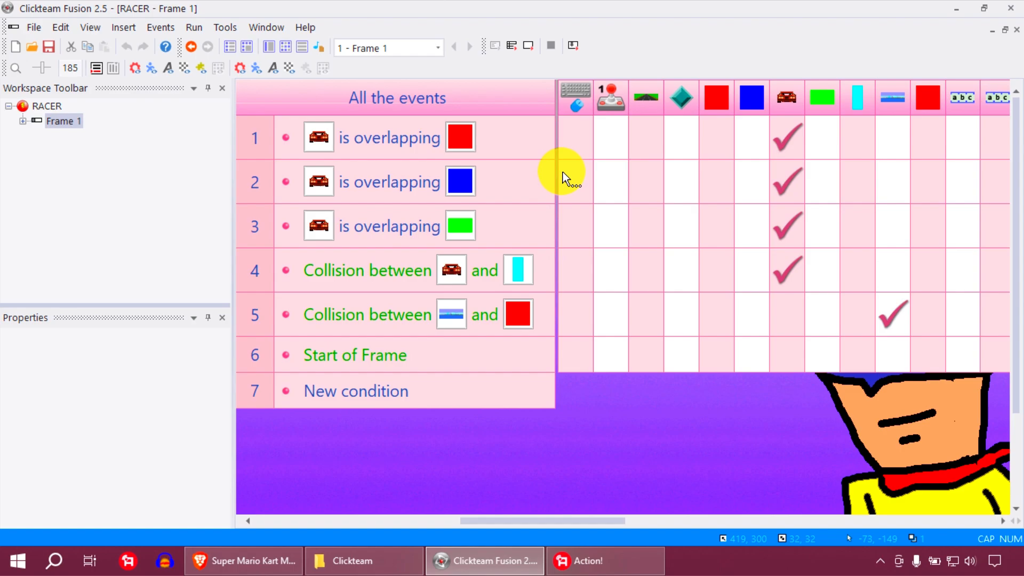
pyautogui.moveTo(785, 138)
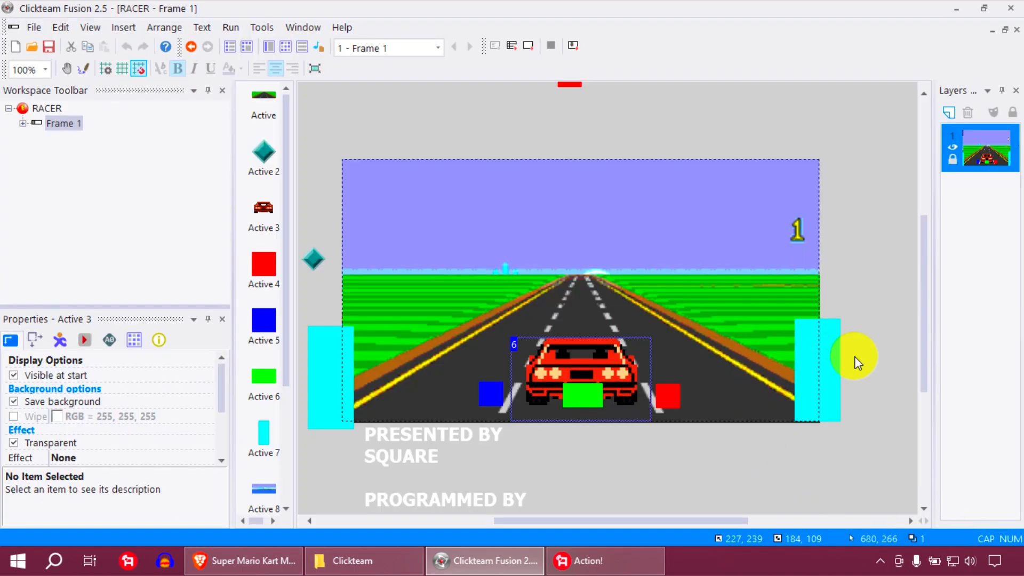
# Step: Review the credits String and Active 8 Bouncing Ball movement settings before editing the road
pyautogui.click(109, 339)
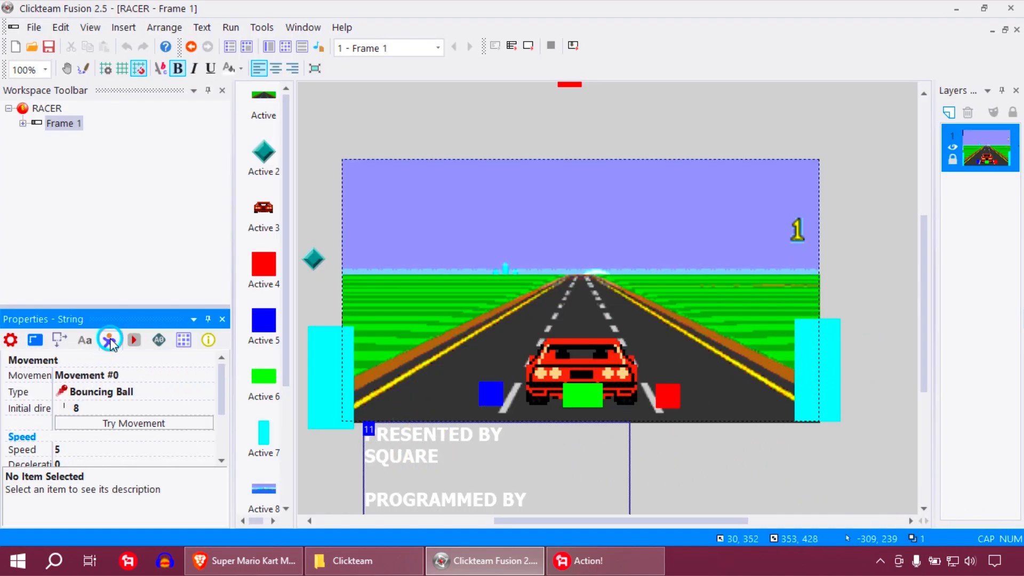
pyautogui.click(74, 408)
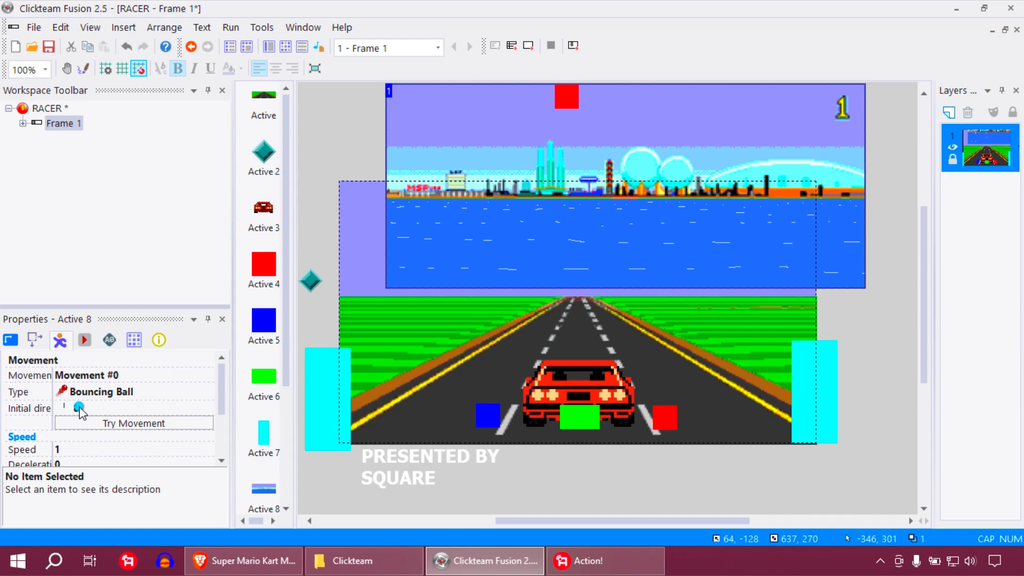
pyautogui.click(78, 409)
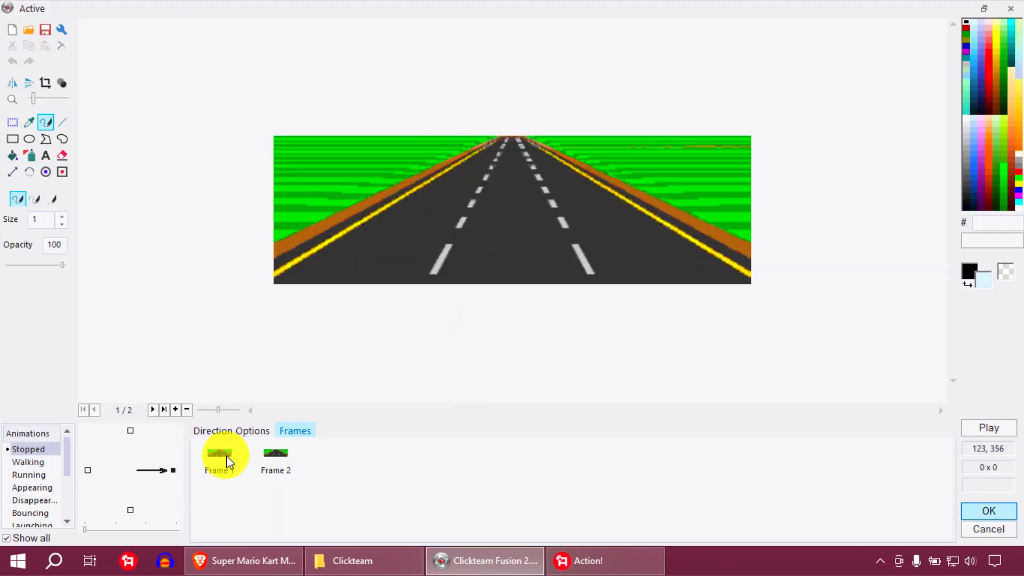
# Step: Compare the road's Frame 1 and Frame 2, then run the ending frame with credits scrolling
pyautogui.click(275, 455)
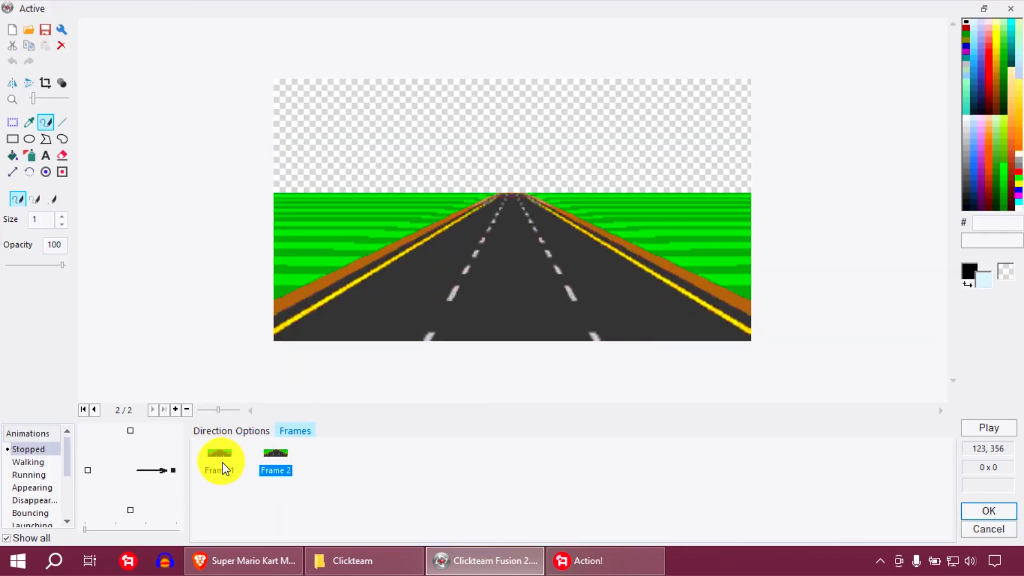
pyautogui.click(218, 461)
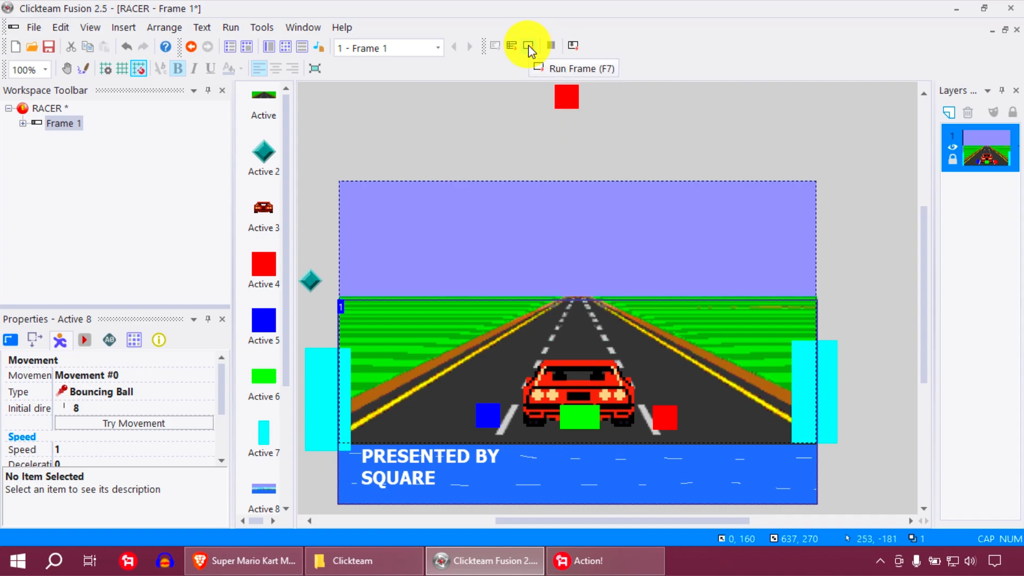
pyautogui.click(528, 46)
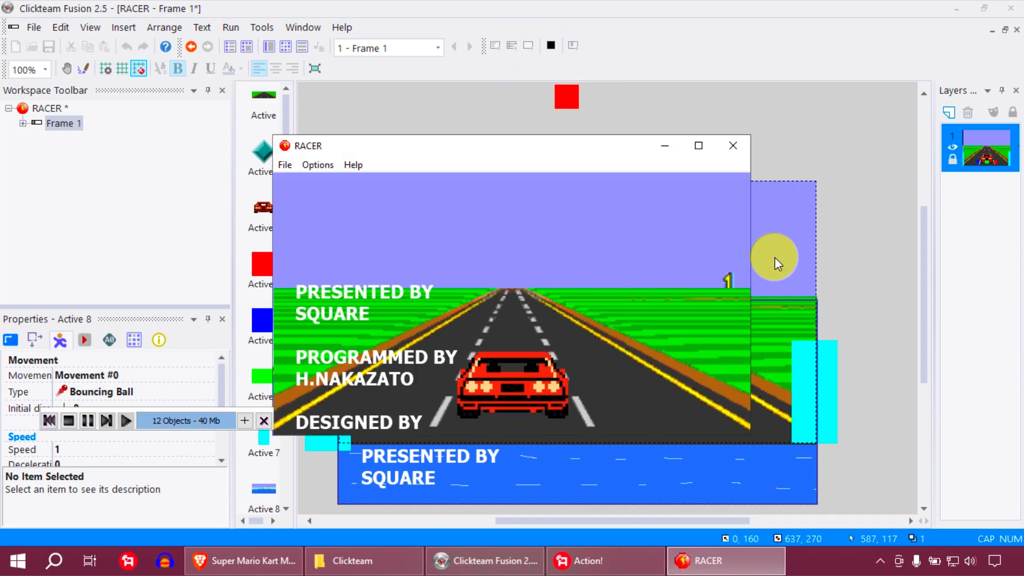